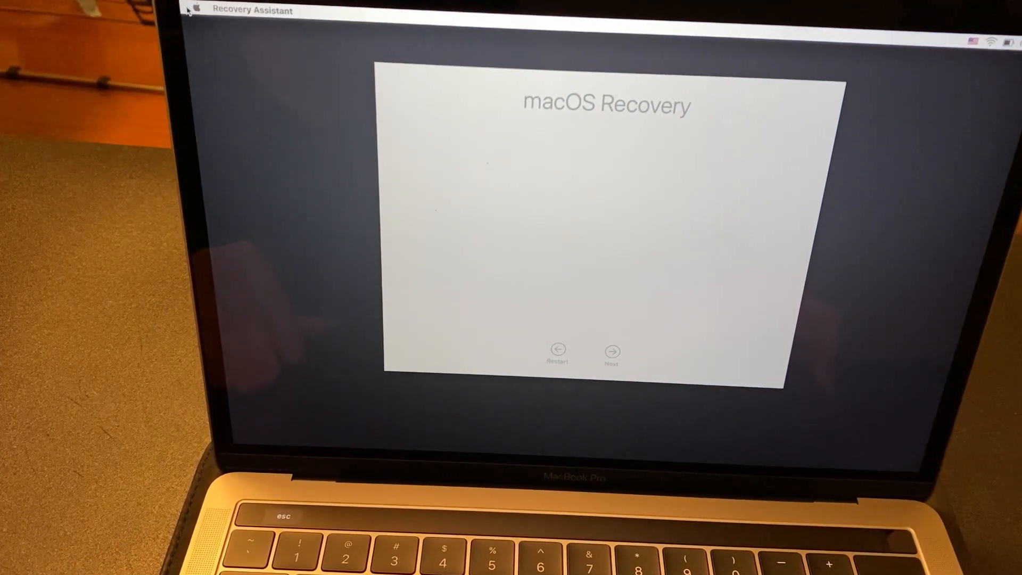
Reveal the Recovery Assistant menu to find the Erase Mac command
left_click(249, 10)
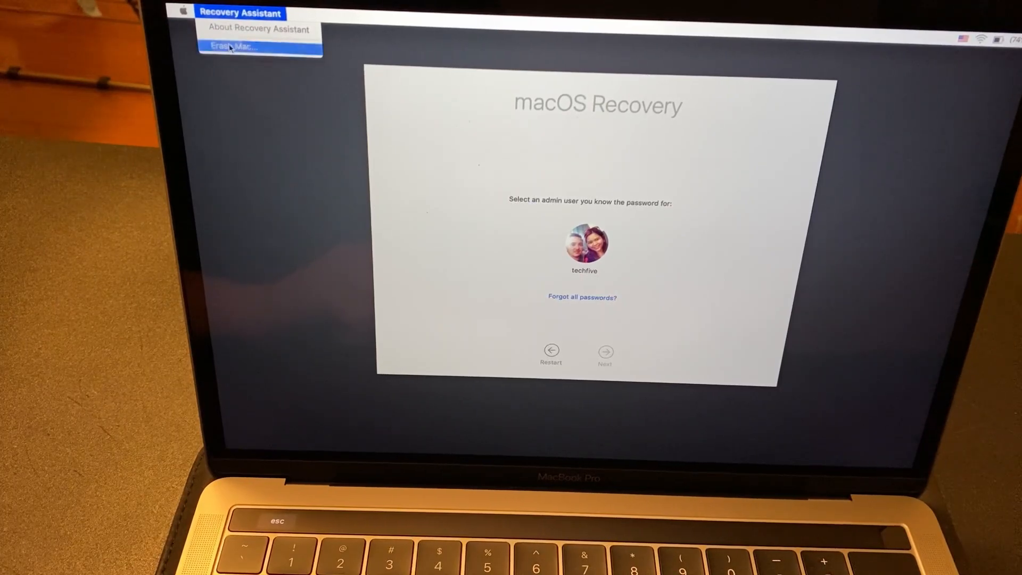
Go to the Erase Mac page via Recovery Assistant > Erase Mac…
left_click(232, 46)
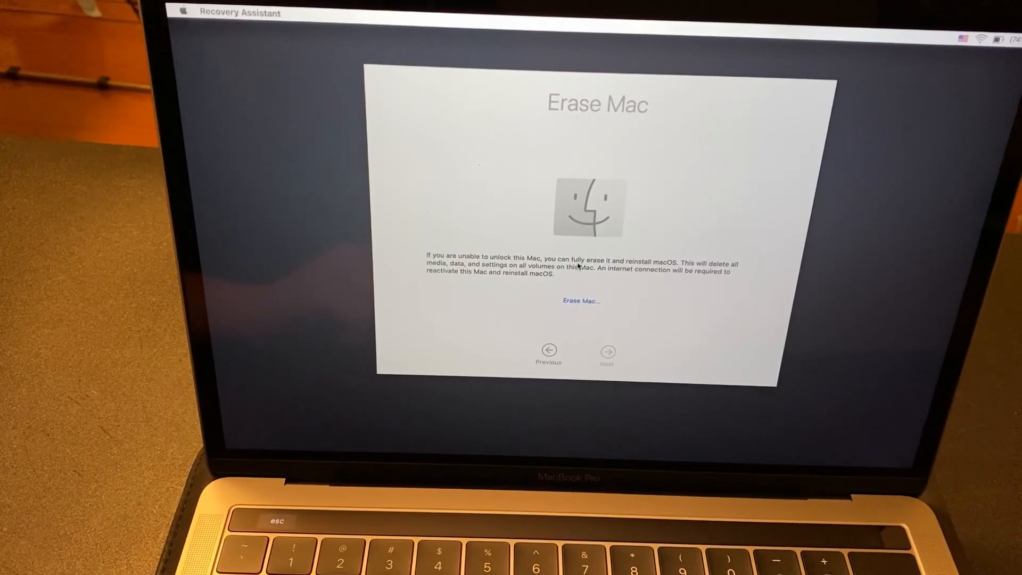
mouse_move(546, 244)
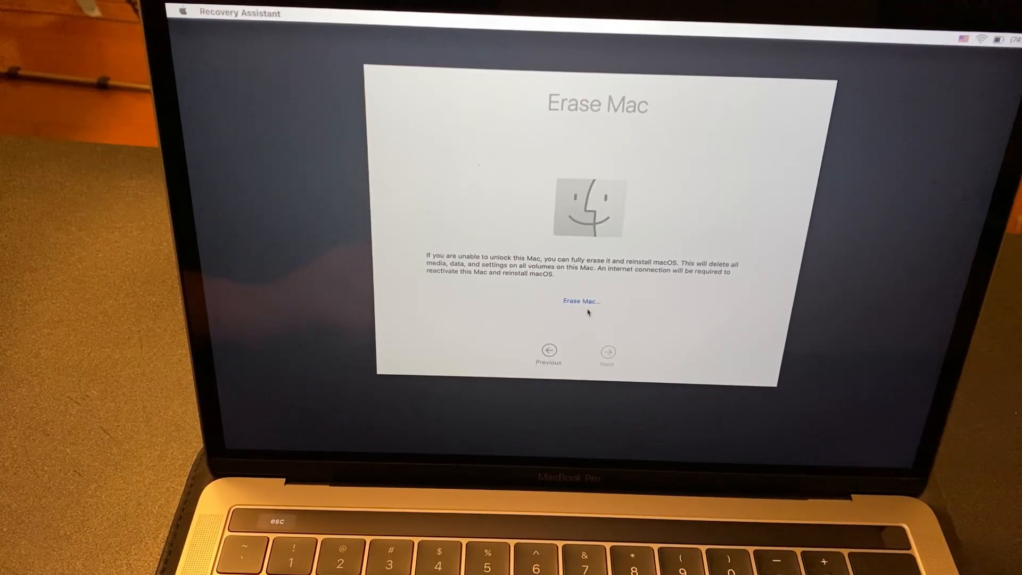
Start the erase and confirm permanently erasing the Mac in the alert
left_click(580, 301)
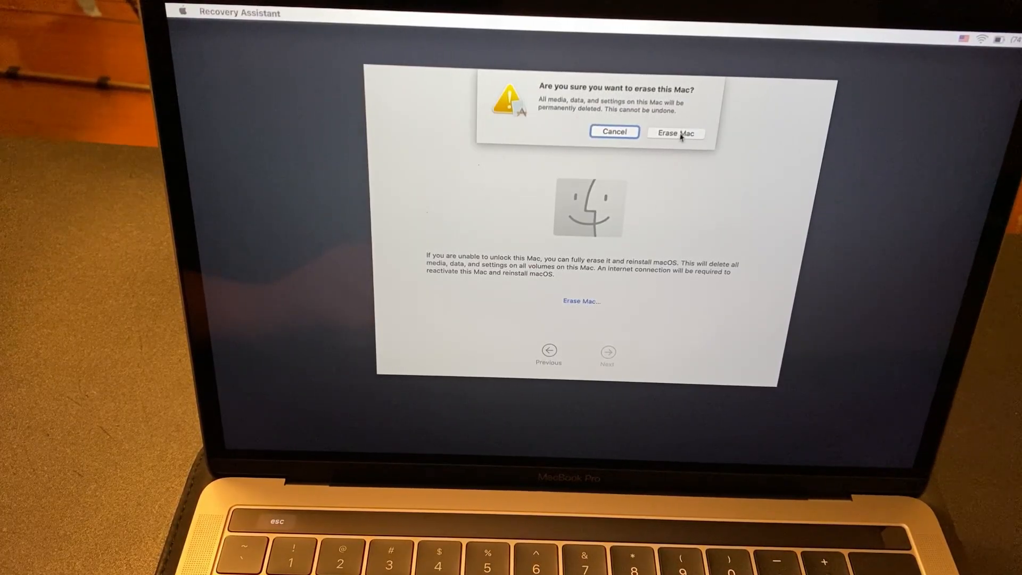
left_click(677, 133)
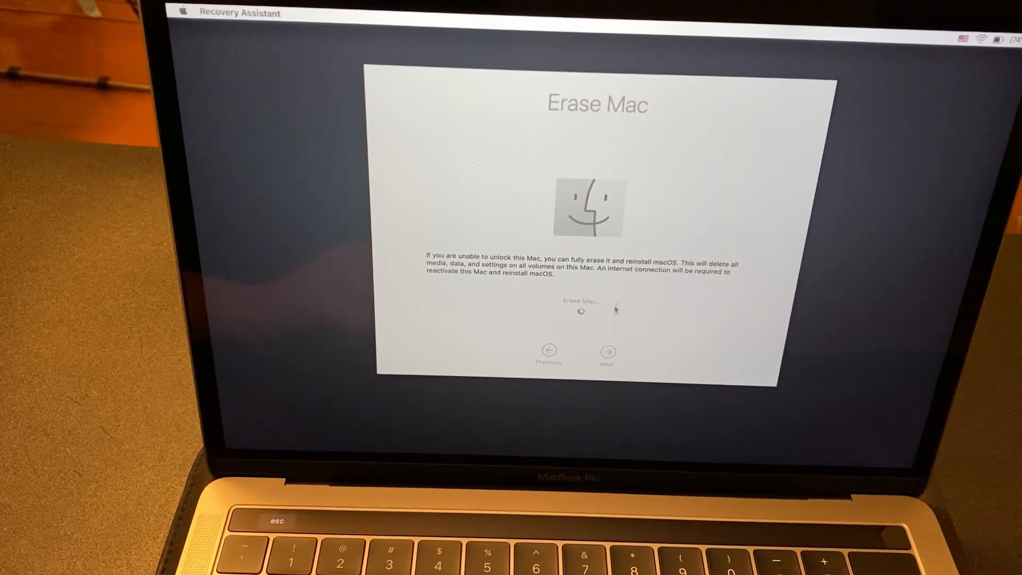
mouse_move(585, 332)
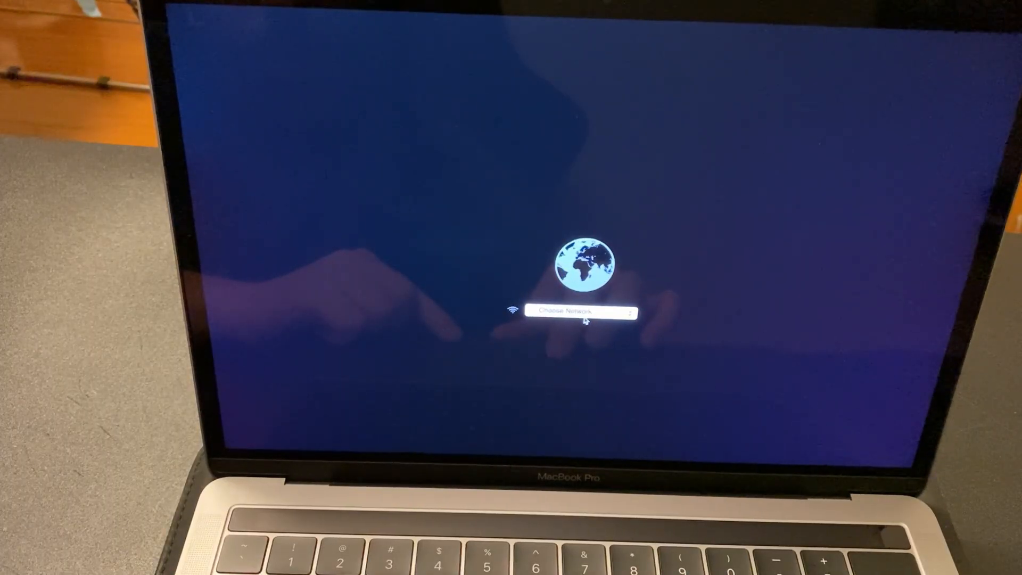
Pick the Wi-Fi network to join from the Choose Network list
left_click(580, 312)
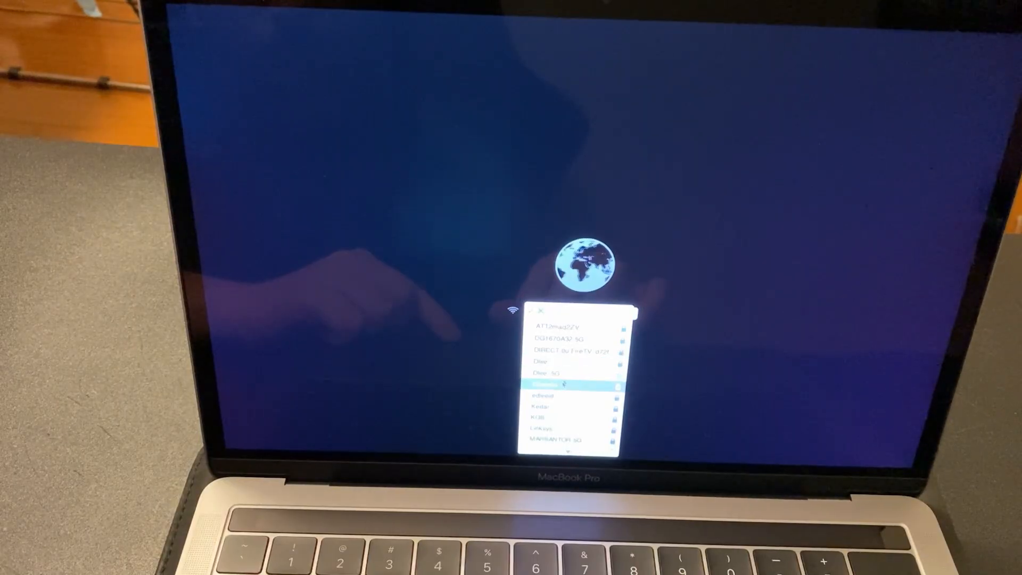
left_click(567, 384)
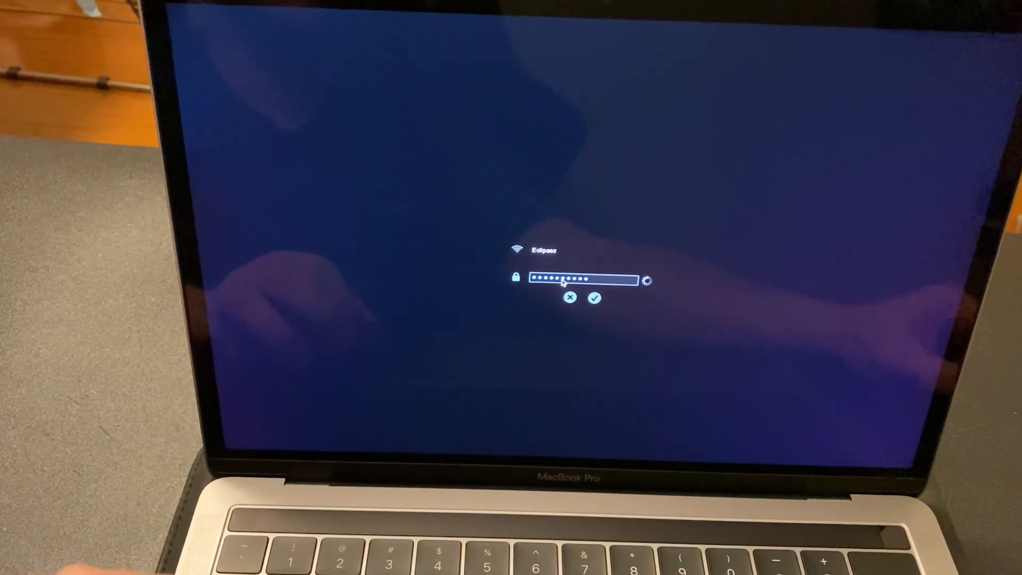